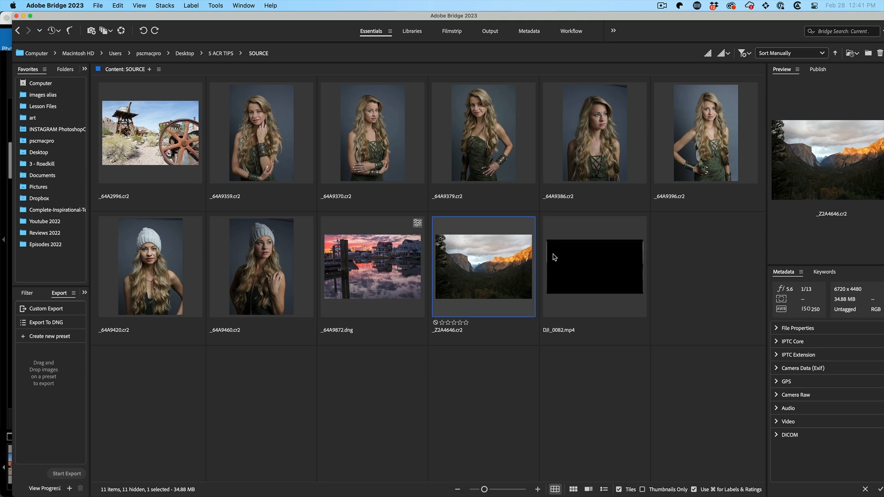
Send the _Z2A4646.cr2 Yosemite thumbnail from Bridge into Camera Raw via its context menu.
{"action": "right_click", "coordinate": [484, 267]}
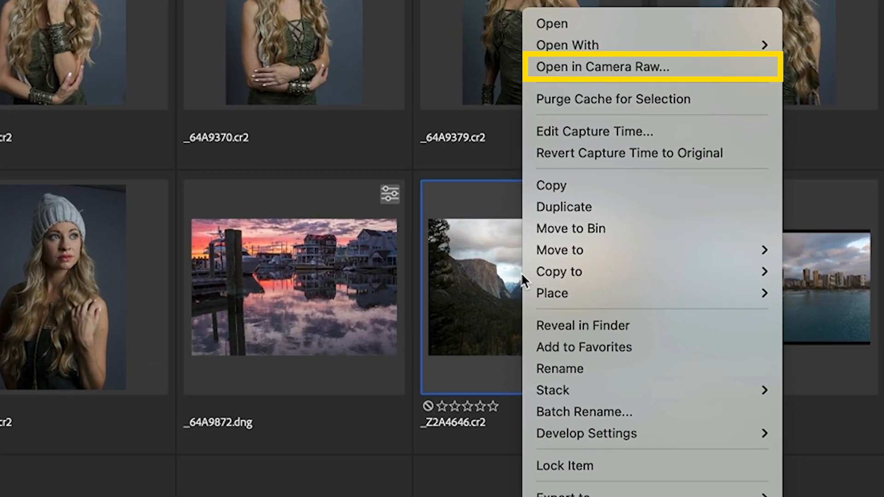
{"action": "left_click", "coordinate": [601, 66]}
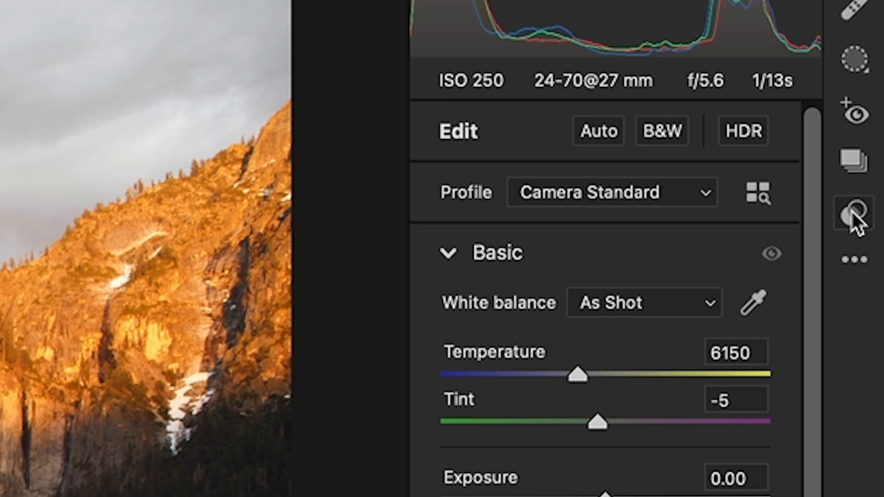
Start a new custom profile from the Presets panel and name it _PSCtest.
{"action": "left_click", "coordinate": [856, 213]}
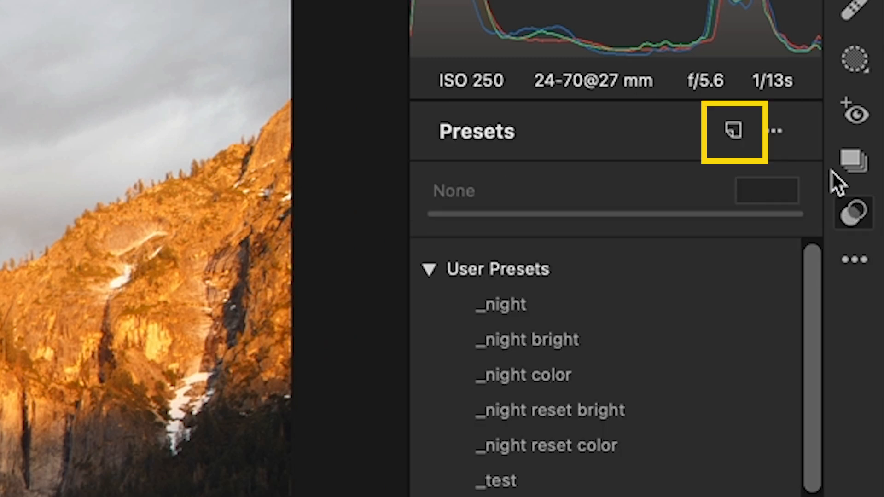
{"action": "mouse_move", "coordinate": [733, 127]}
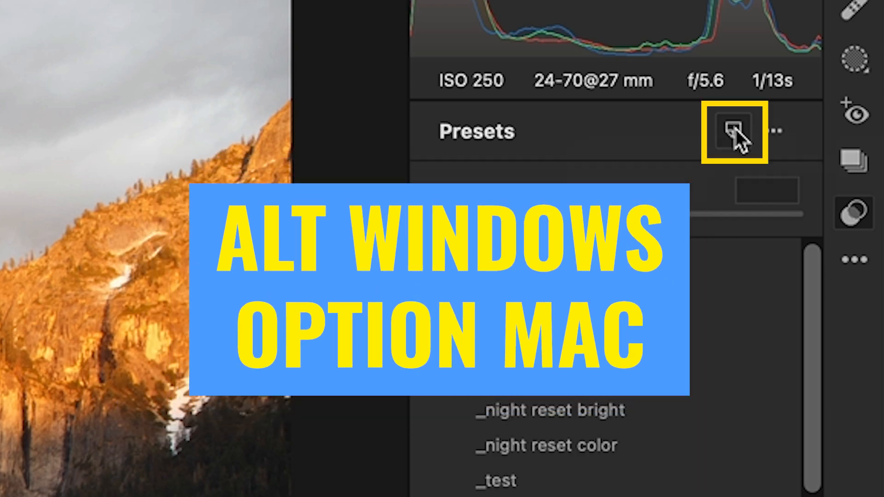
{"action": "left_click", "coordinate": [734, 132]}
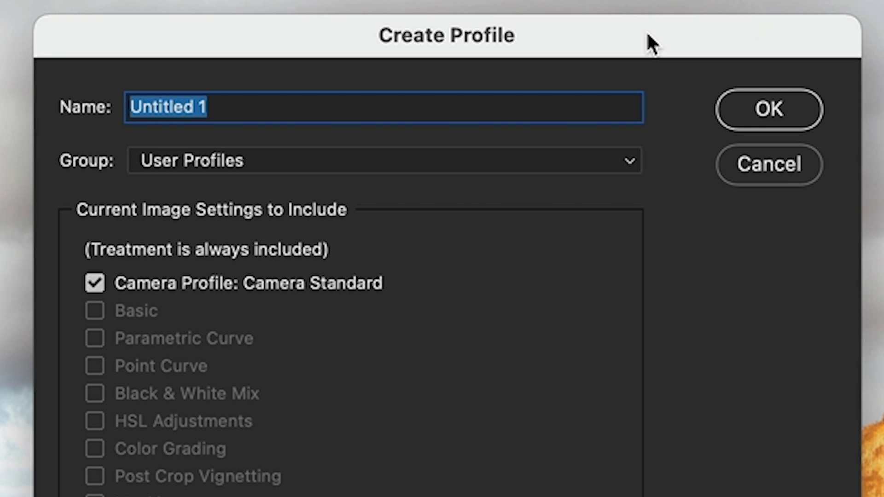
{"action": "mouse_move", "coordinate": [303, 105]}
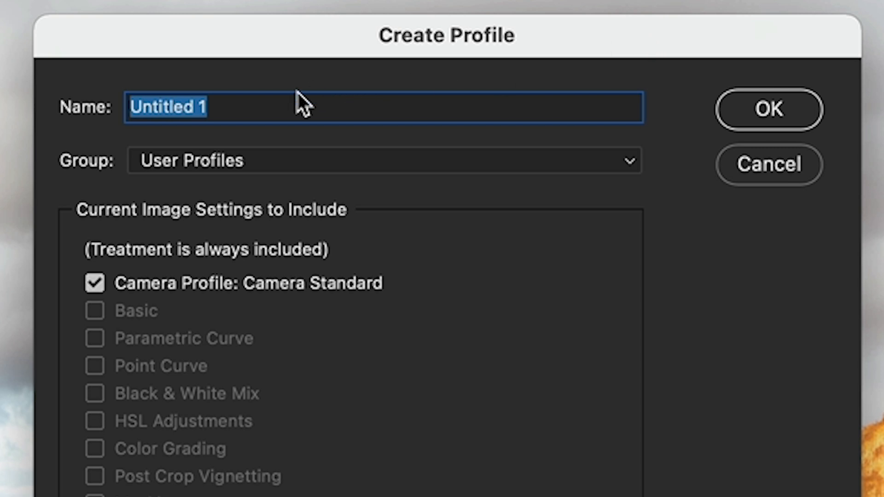
{"action": "type", "text": "_PSCtest"}
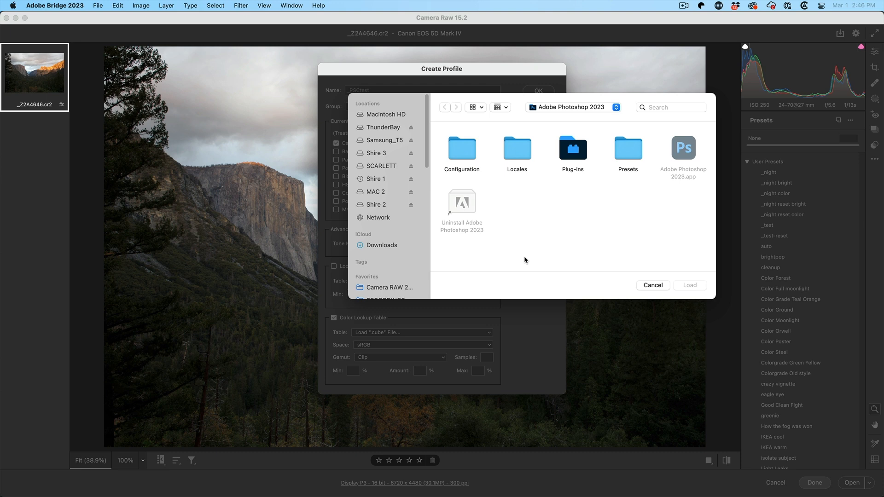
Navigate to Applications > Adobe Photoshop 2023 > Presets > 3DLUTs and locate Candlelight.CUBE.
{"action": "left_click", "coordinate": [573, 107]}
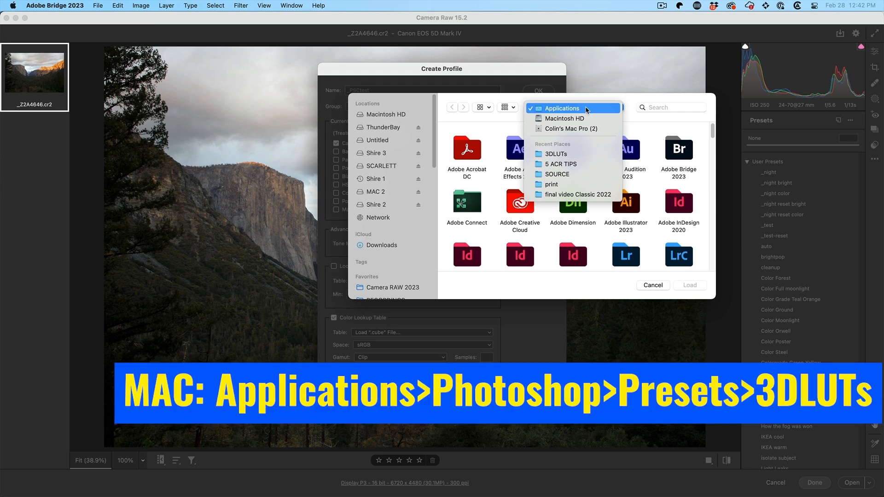
{"action": "left_click", "coordinate": [562, 108]}
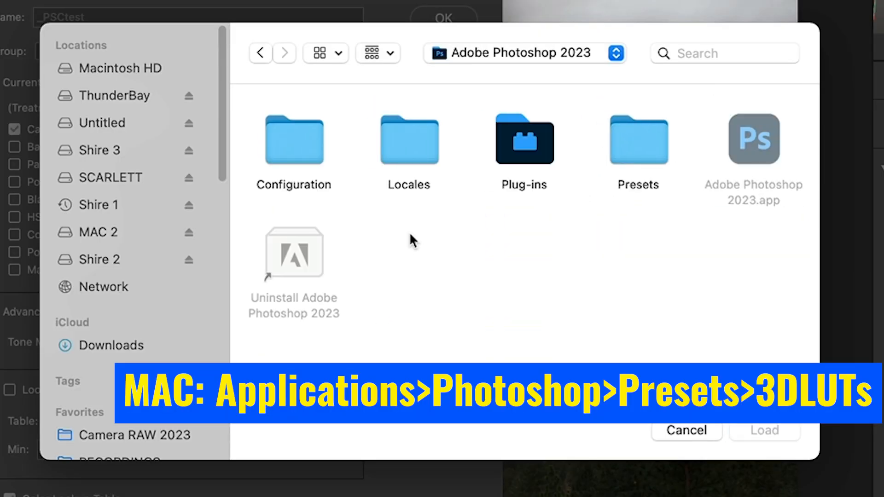
{"action": "double_click", "coordinate": [637, 139]}
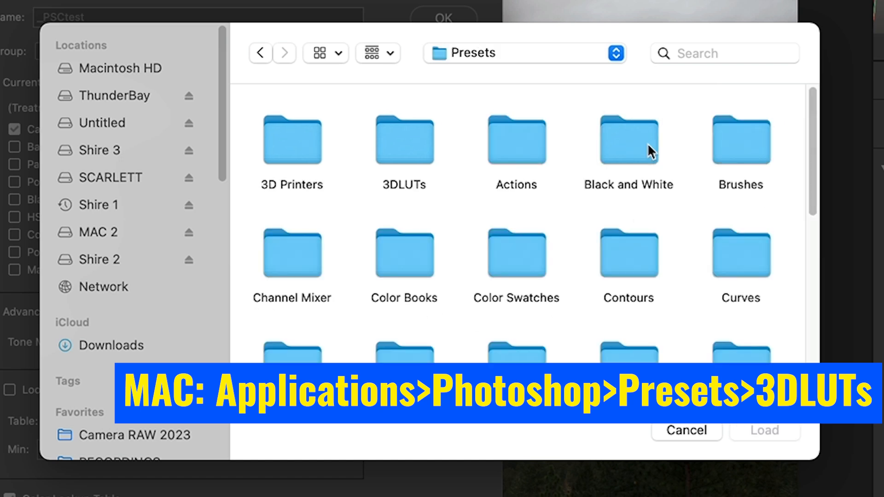
{"action": "left_click", "coordinate": [405, 140]}
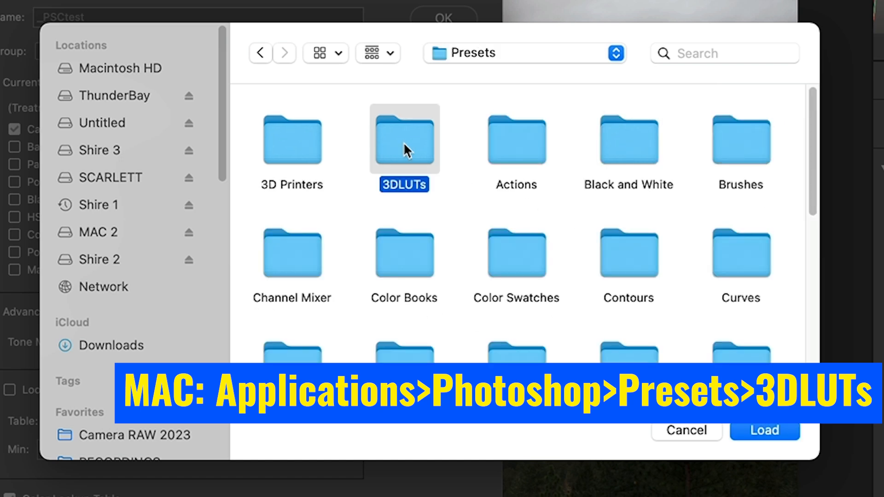
{"action": "double_click", "coordinate": [405, 138]}
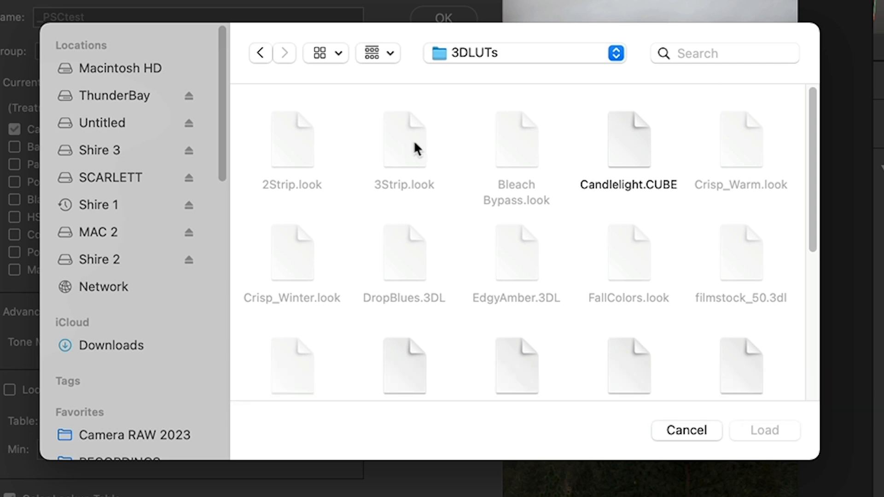
{"action": "scroll", "scroll_direction": "down", "scroll_amount": 3}
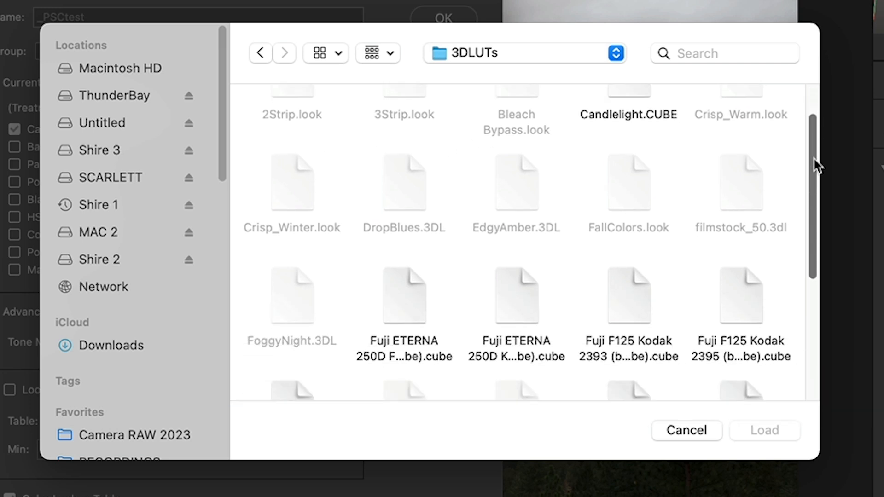
{"action": "scroll", "scroll_direction": "down", "scroll_amount": 3}
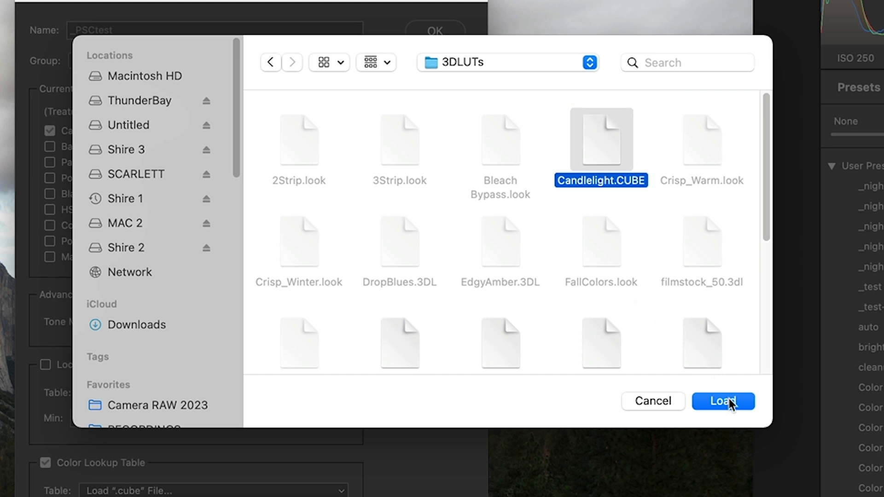
Load the Candlelight lookup table into _PSCtest and review the profile group choices.
{"action": "left_click", "coordinate": [724, 401]}
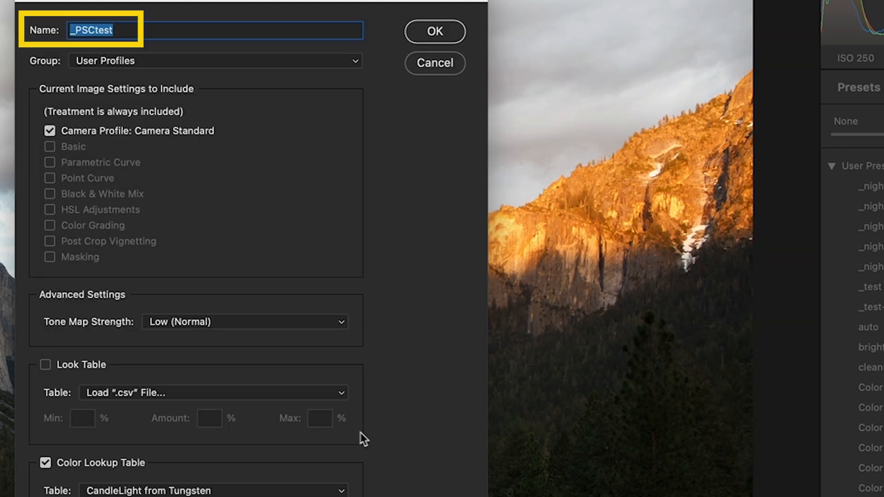
{"action": "mouse_move", "coordinate": [96, 35]}
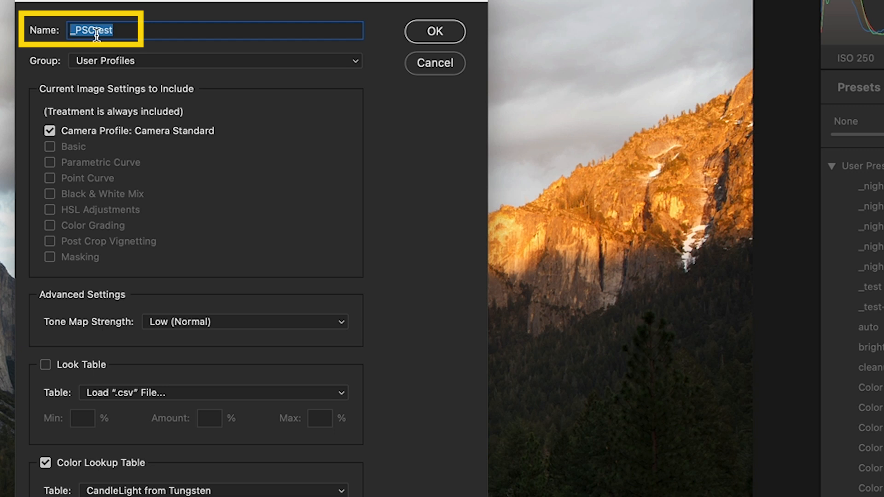
{"action": "left_click", "coordinate": [215, 61]}
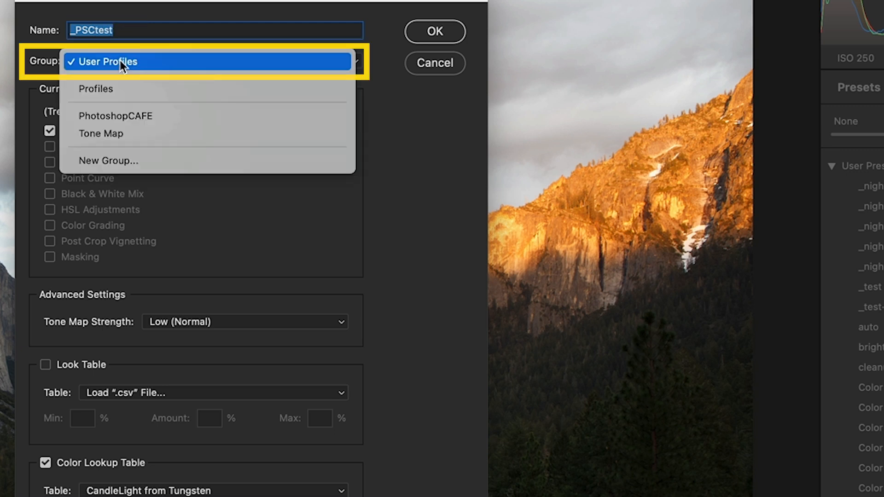
{"action": "mouse_move", "coordinate": [125, 116]}
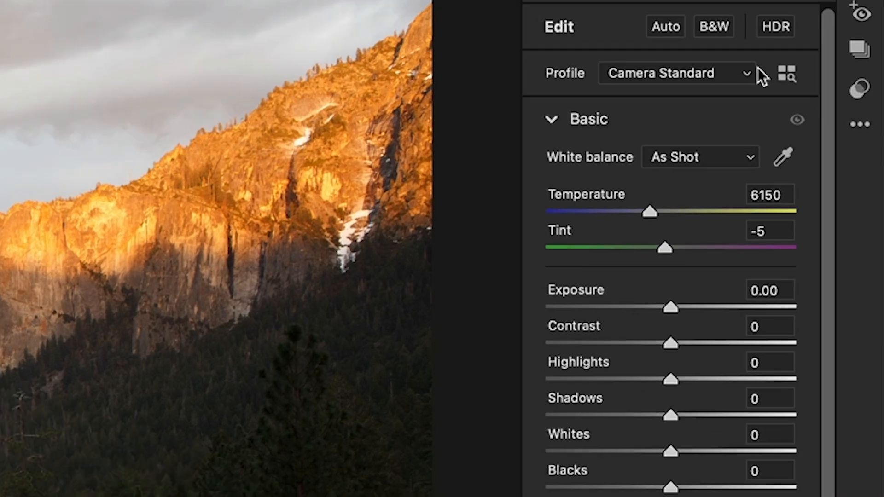
Apply the _PSCtest profile to the Yosemite photo and settle its Amount at 75.
{"action": "left_click", "coordinate": [785, 74]}
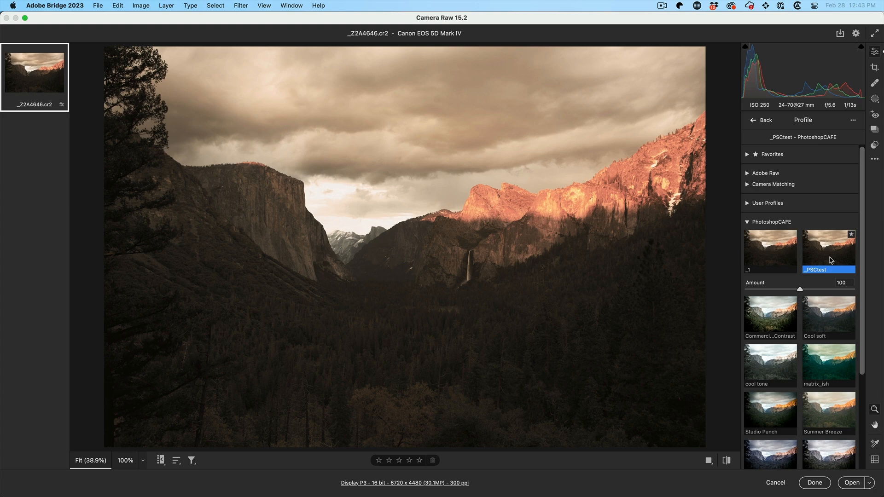
{"action": "left_click_drag", "start_coordinate": [817, 290], "coordinate": [805, 289]}
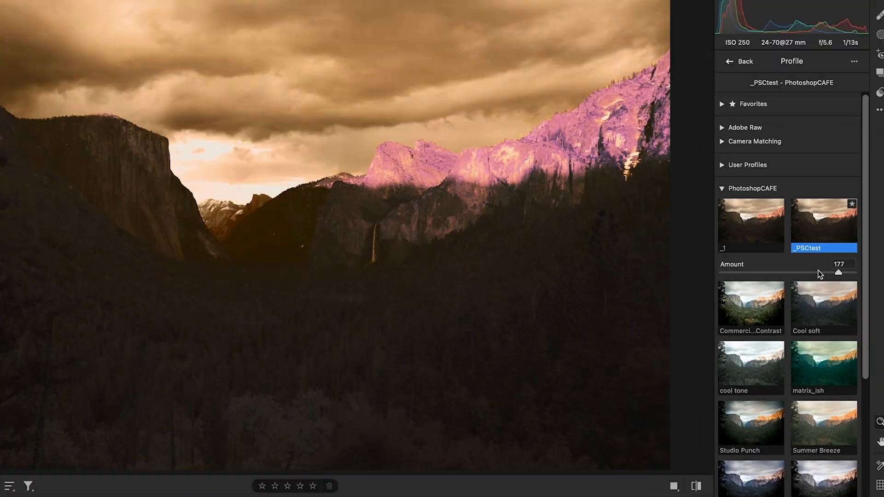
{"action": "left_click_drag", "start_coordinate": [839, 273], "coordinate": [773, 290]}
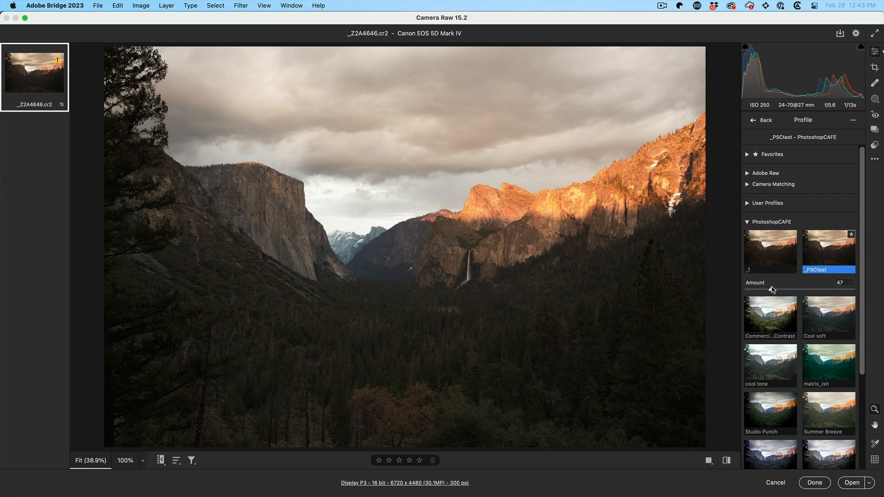
{"action": "left_click_drag", "start_coordinate": [772, 288], "coordinate": [786, 287]}
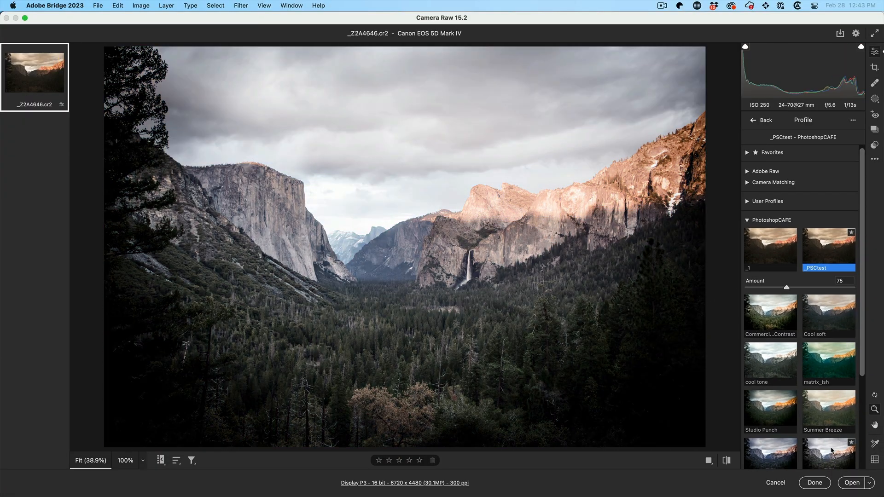